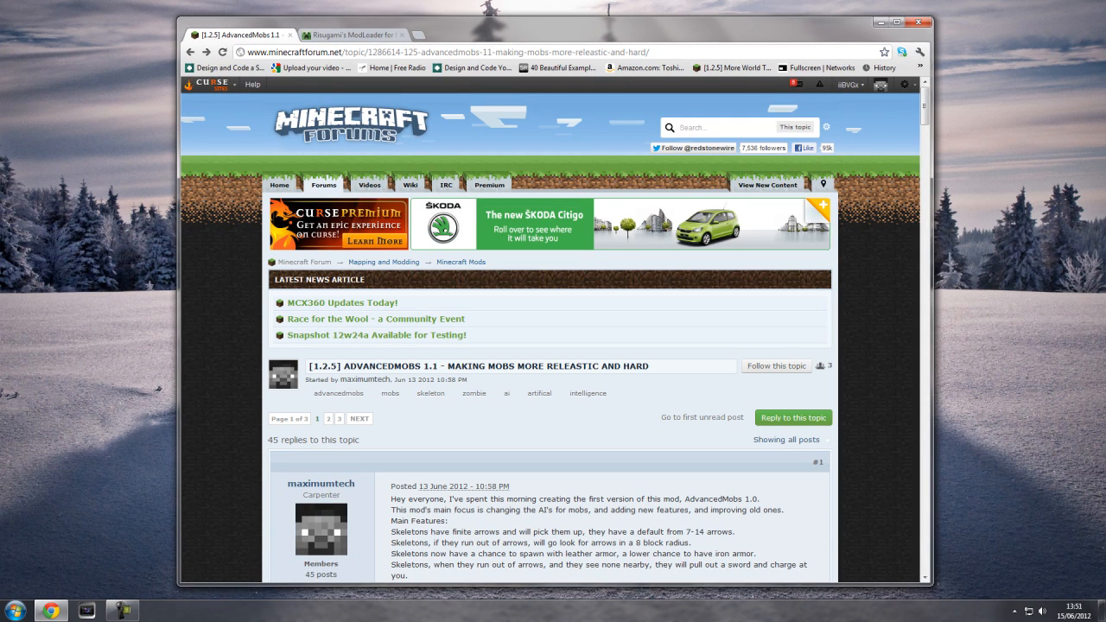
# Browse to the AdvancedMobs mod listing and reach its MediaFire download link.
pyautogui.scroll(-3)
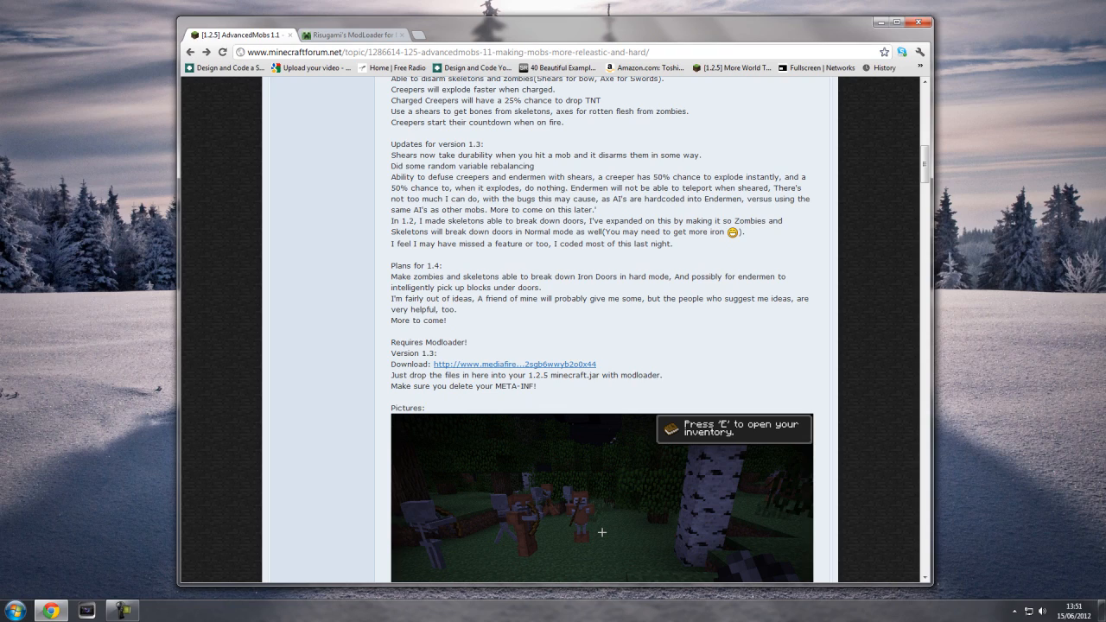
pyautogui.click(515, 365)
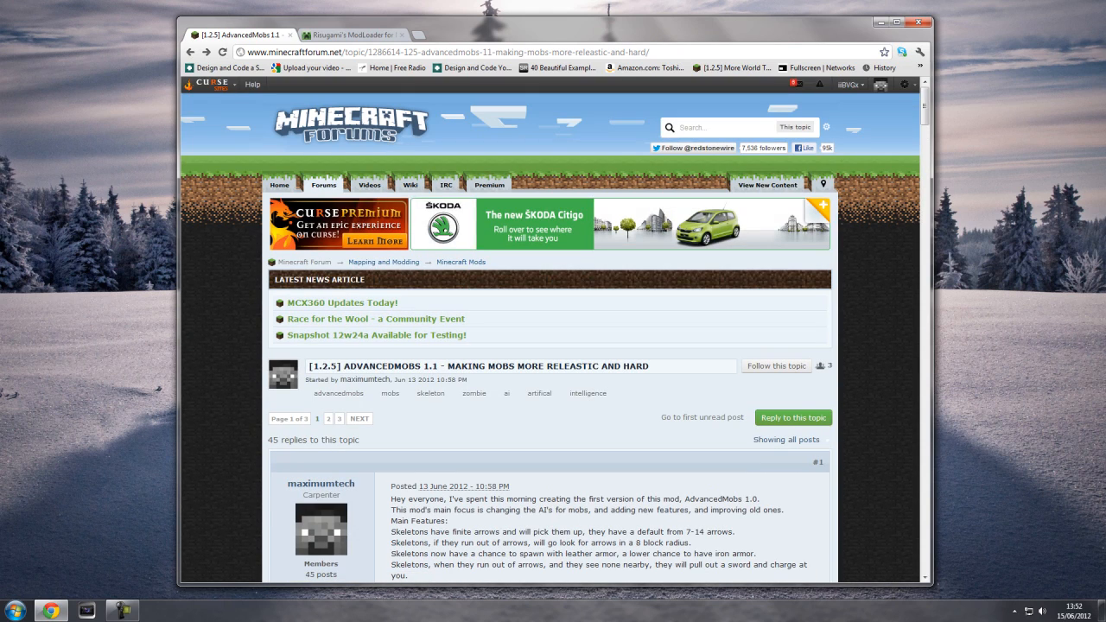
pyautogui.scroll(-3)
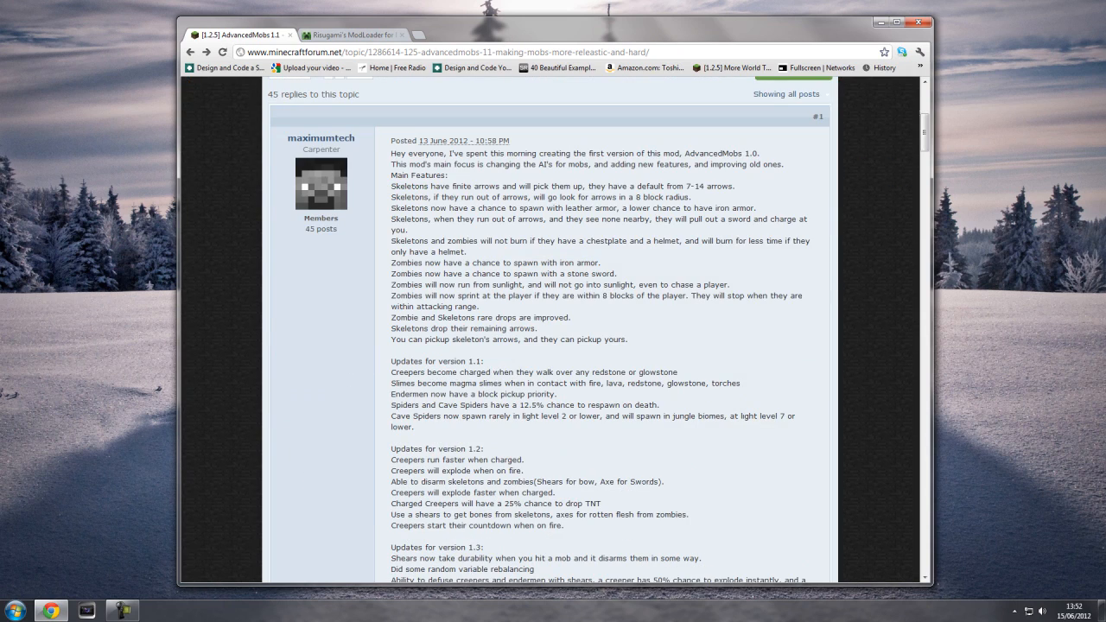
pyautogui.scroll(-3)
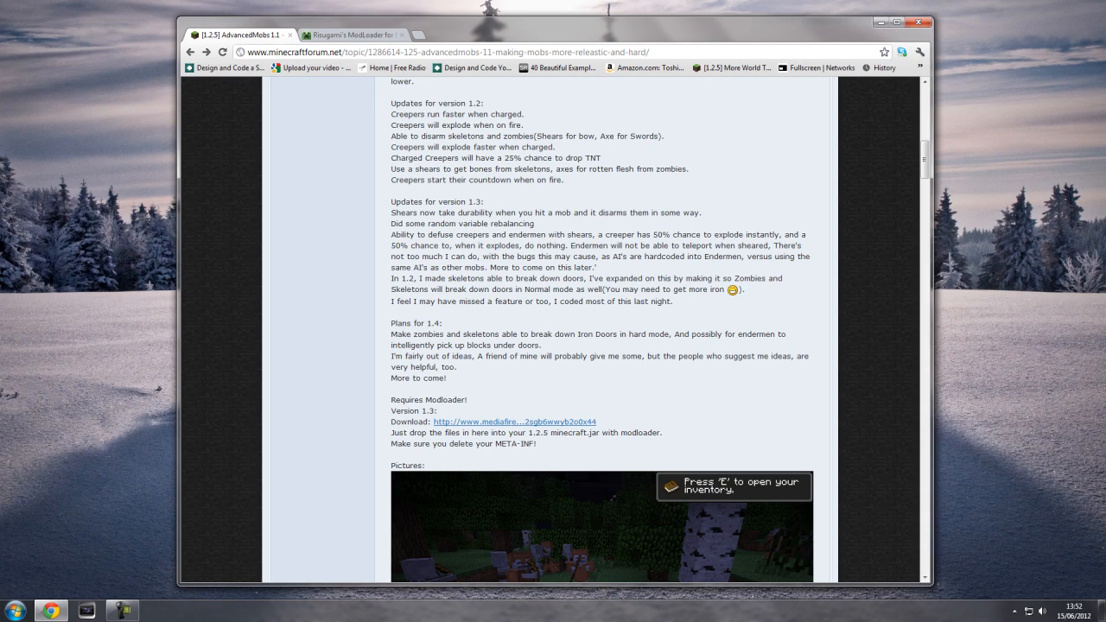
pyautogui.scroll(-3)
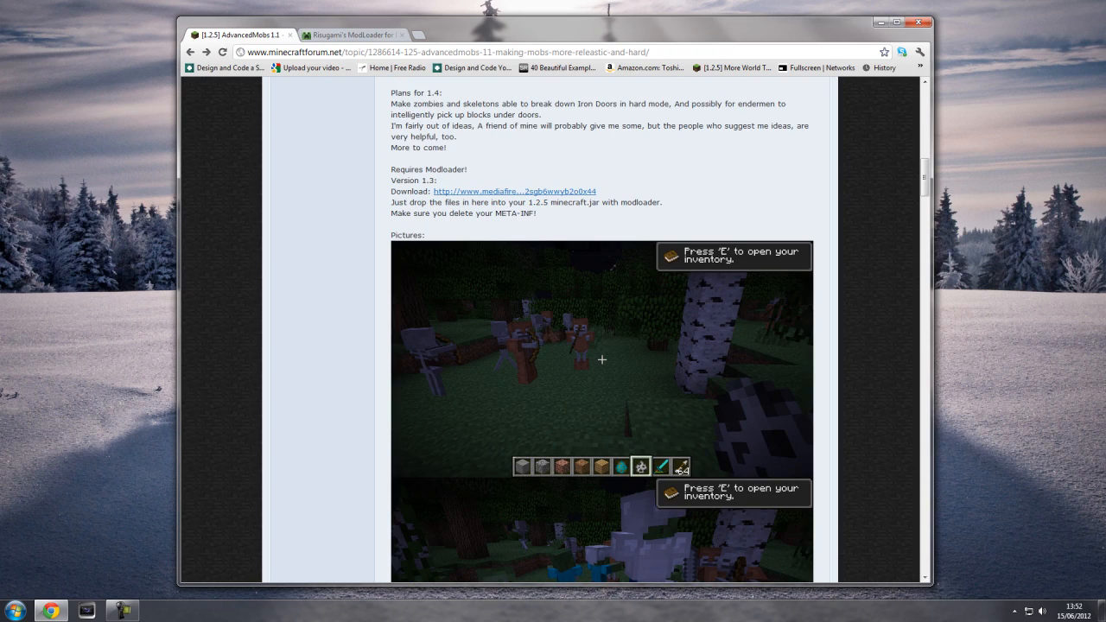
pyautogui.doubleClick(428, 170)
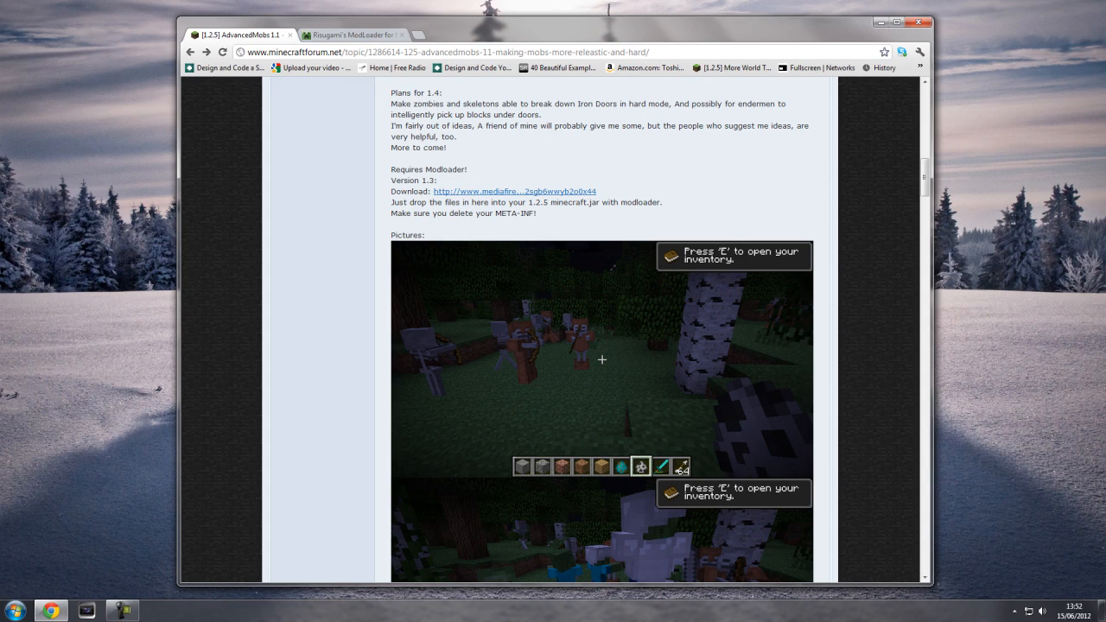
pyautogui.doubleClick(421, 179)
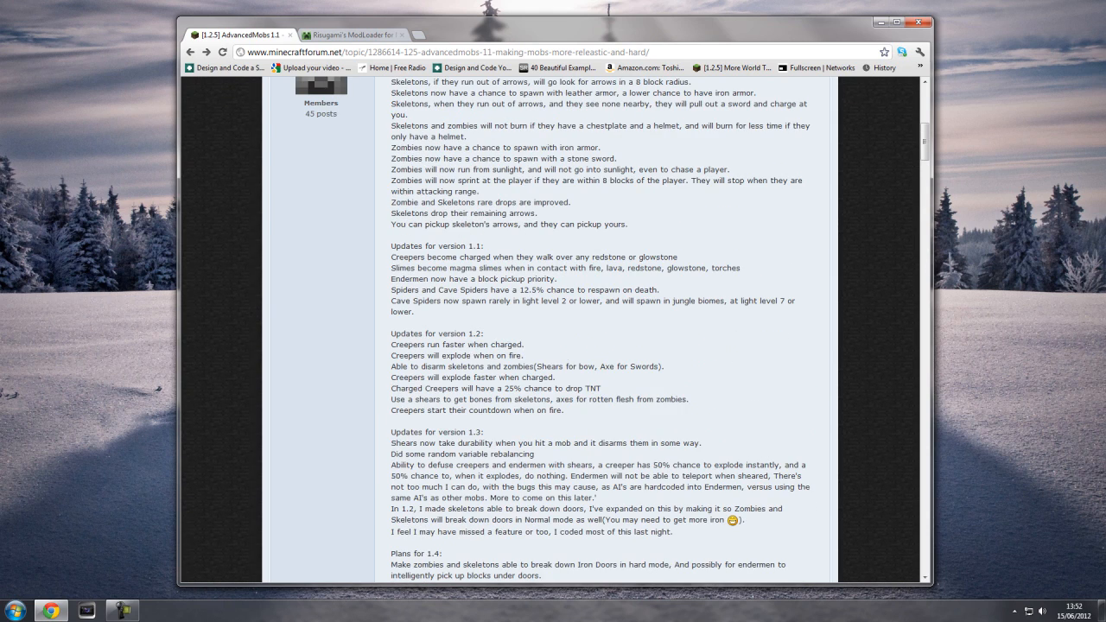
pyautogui.scroll(3)
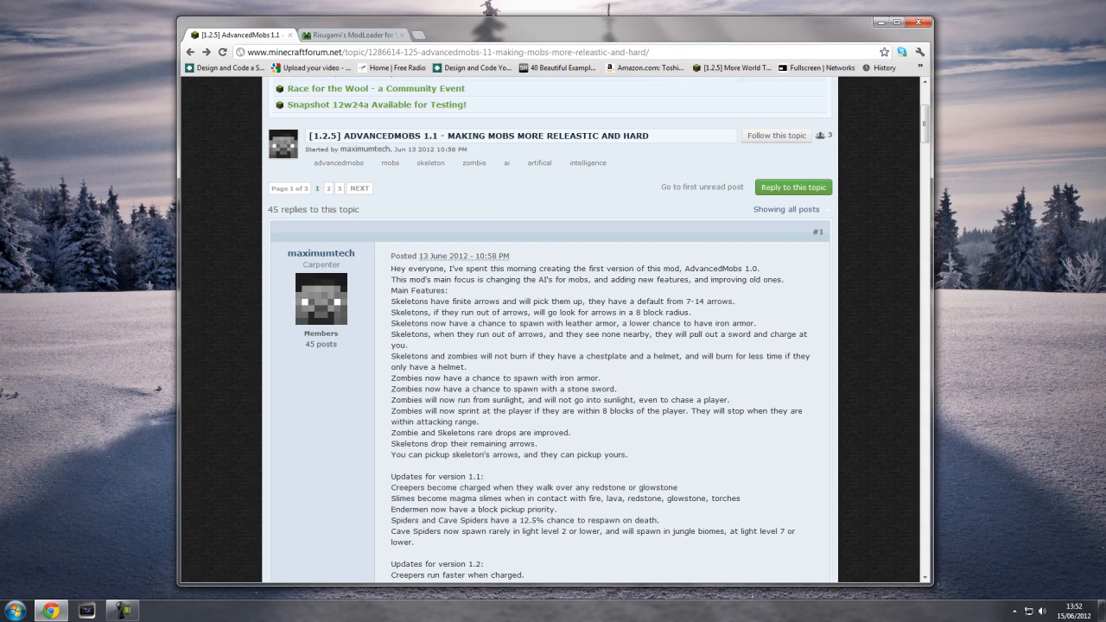
pyautogui.scroll(-3)
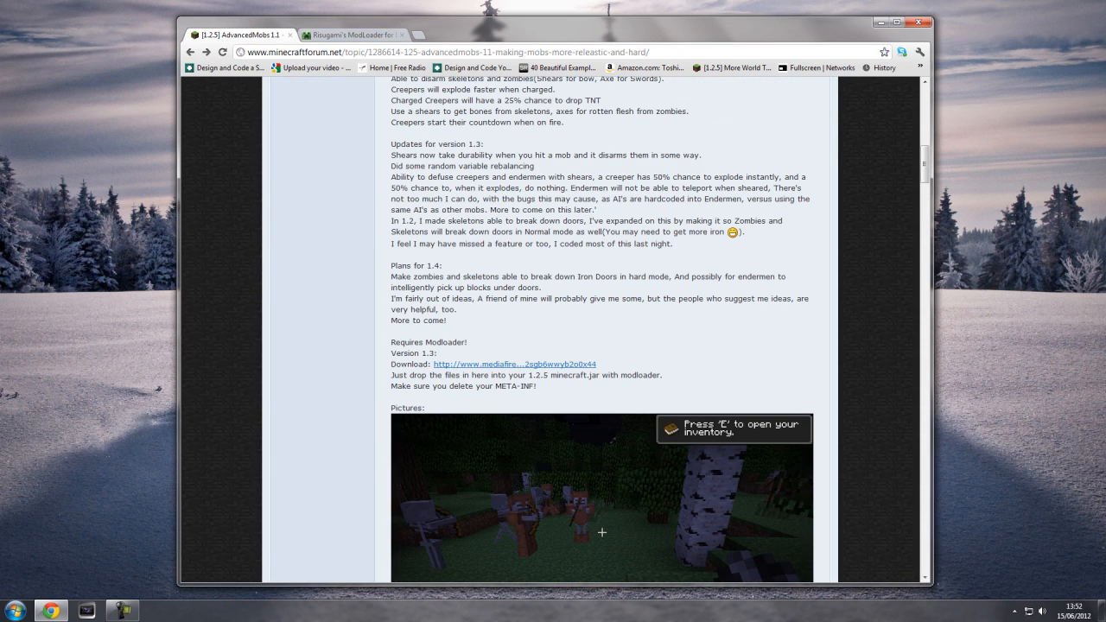
pyautogui.moveTo(483, 365)
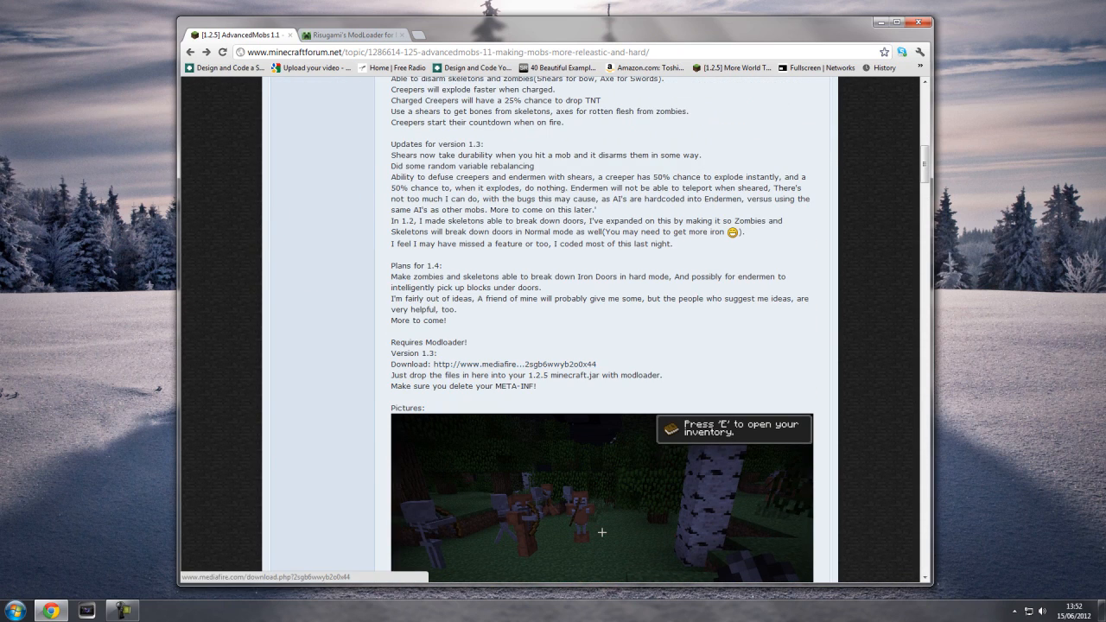
# Download AdvancedMobs 1.3.rar from MediaFire and open it in WinRAR.
pyautogui.click(515, 363)
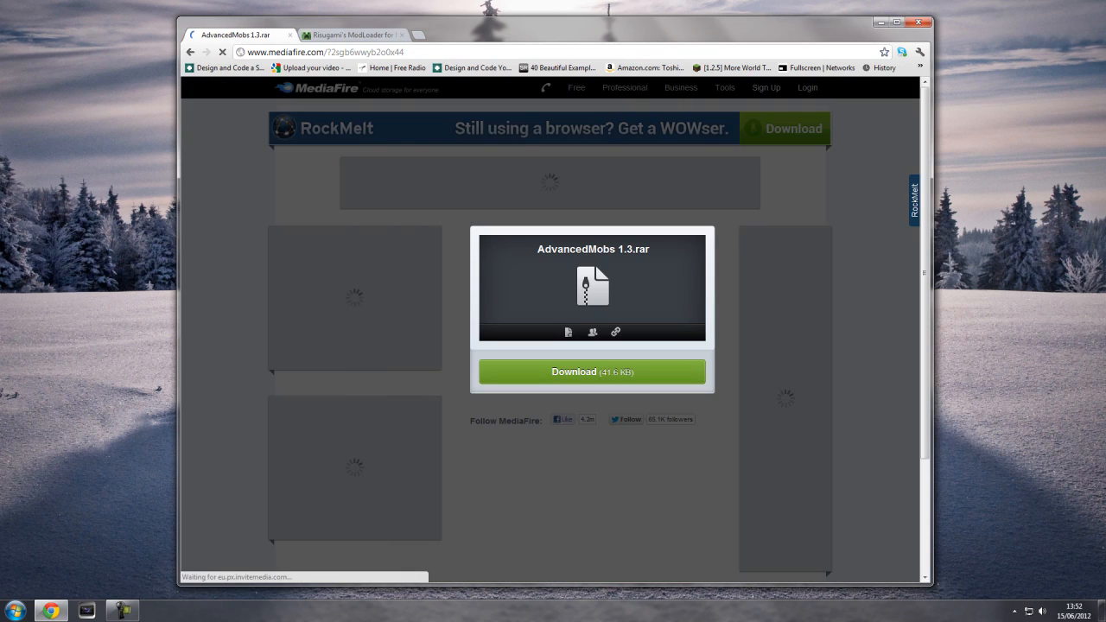
pyautogui.click(593, 371)
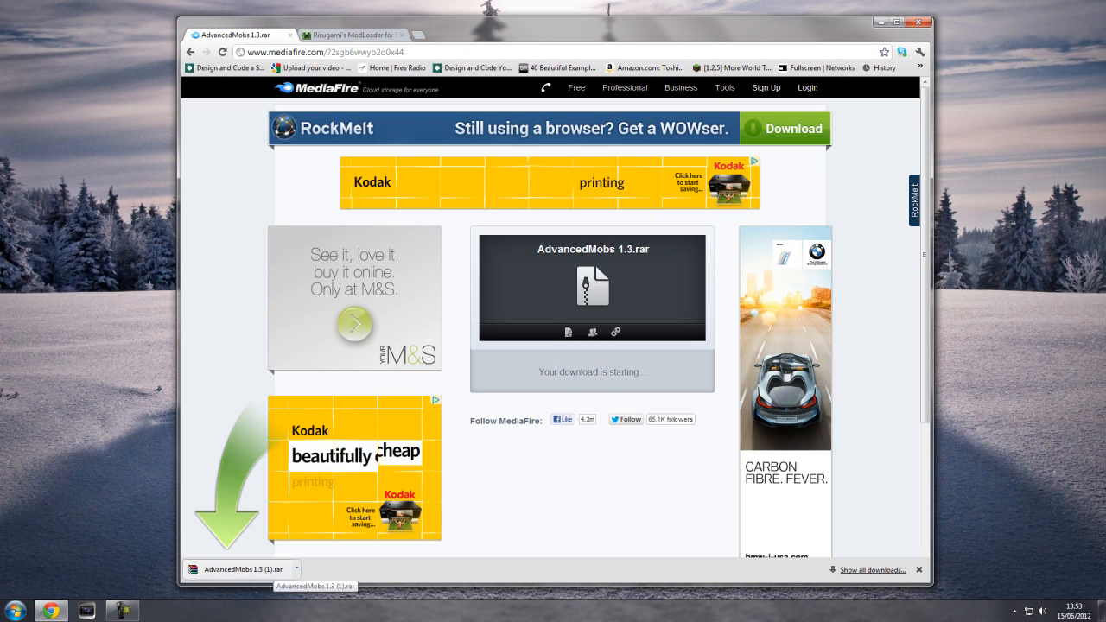
pyautogui.doubleClick(245, 566)
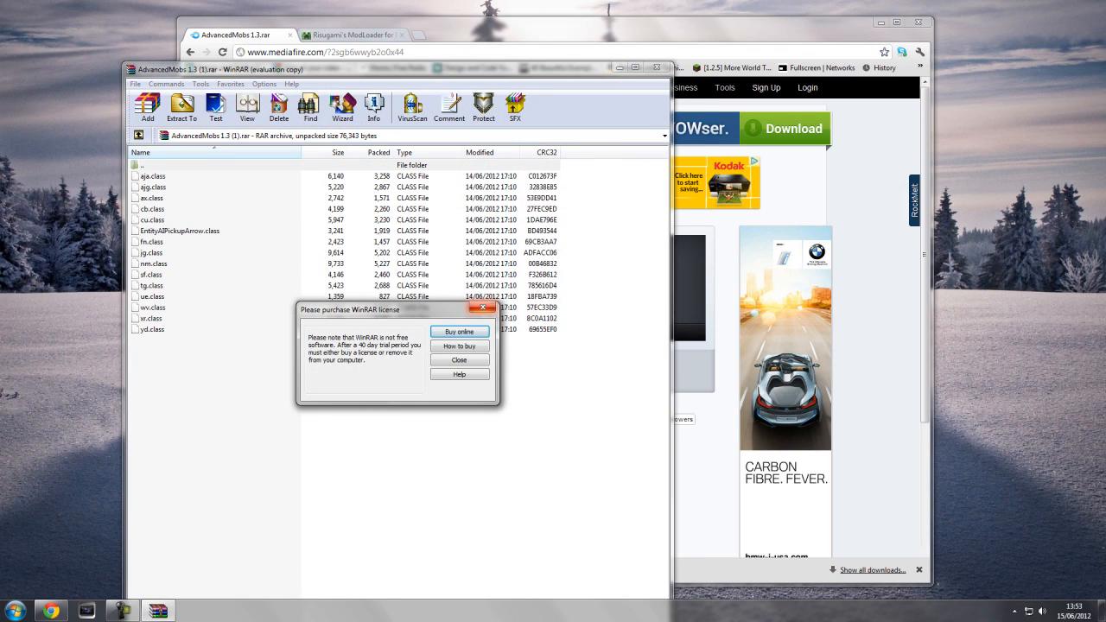
# Dismiss the WinRAR licence reminder and bring up the Run box with %appdata%.
pyautogui.click(459, 359)
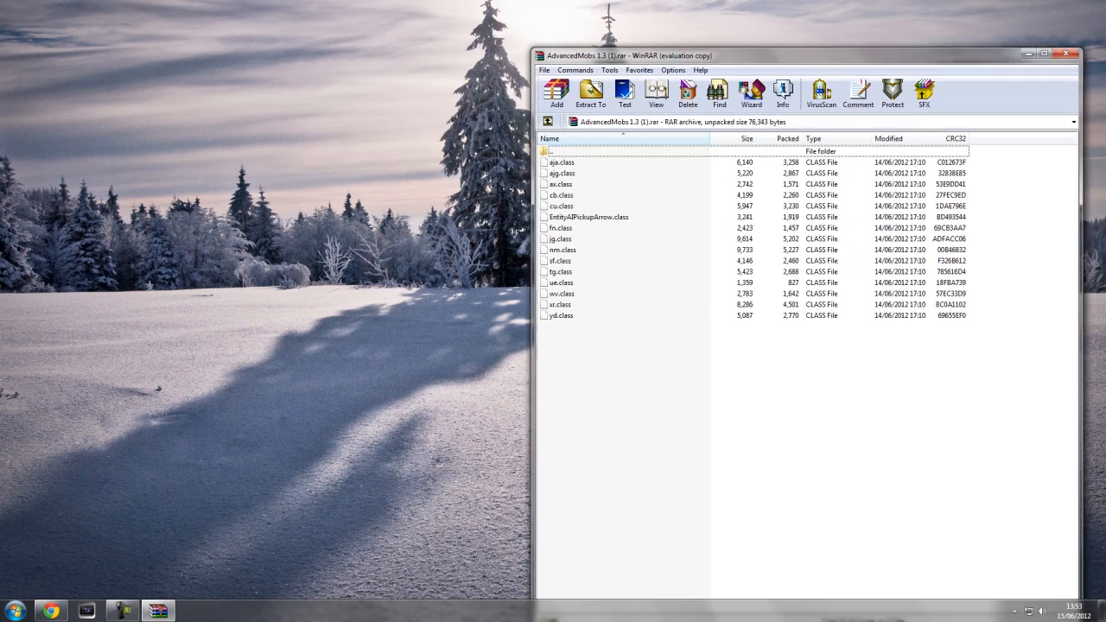
pyautogui.click(14, 608)
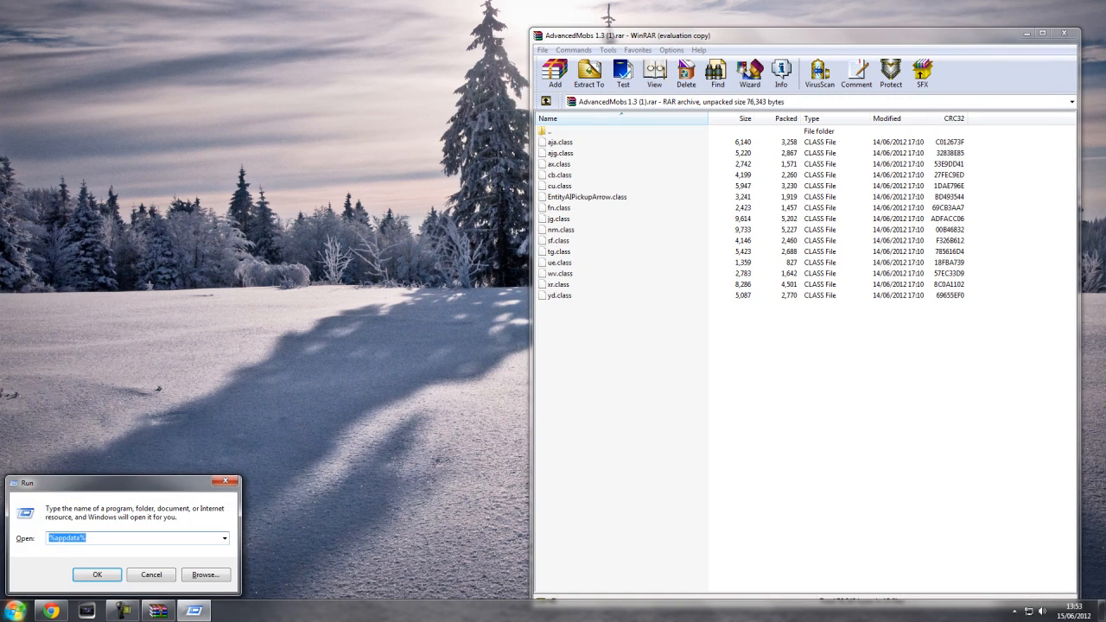
# Go into AppData's .minecraft\bin folder and open minecraft.jar with WinRAR.
pyautogui.click(97, 573)
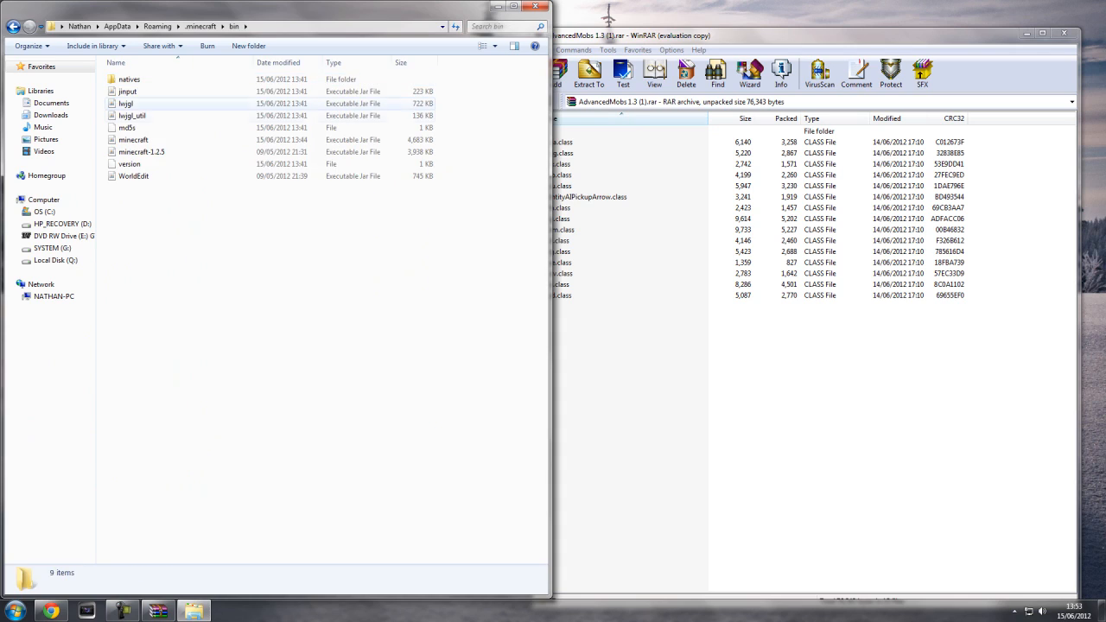
pyautogui.rightClick(133, 138)
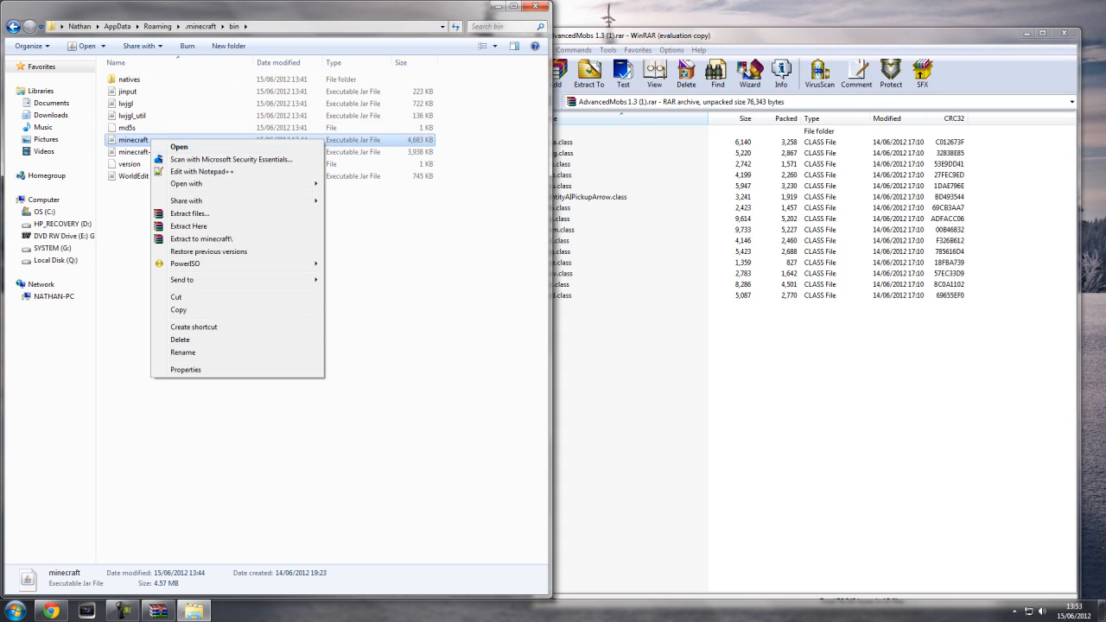
pyautogui.click(178, 145)
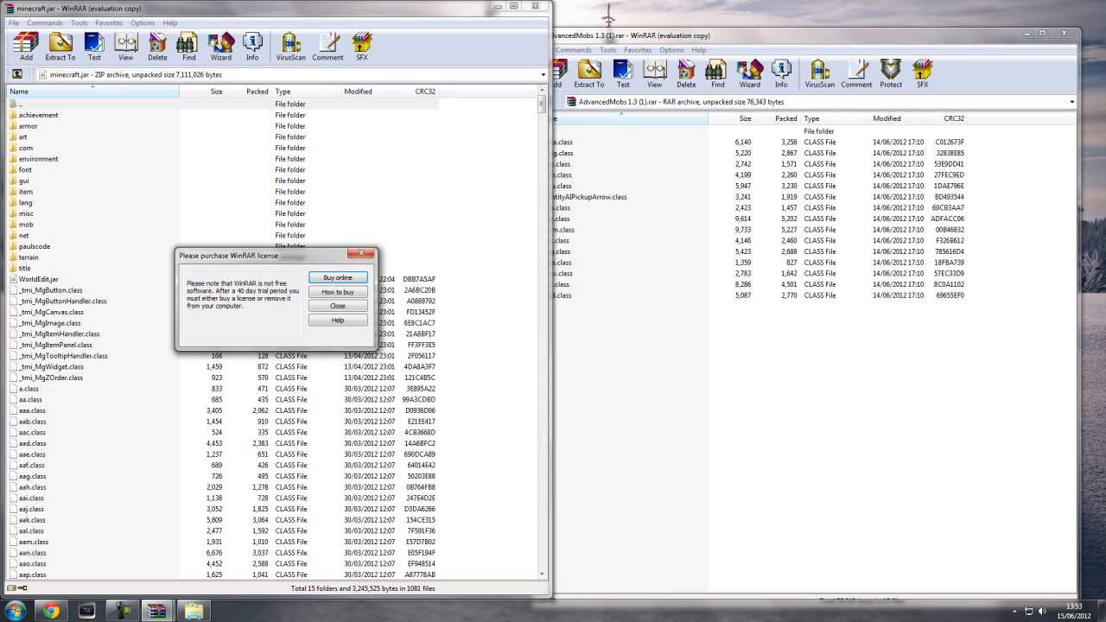
# Drag the AdvancedMobs class files into minecraft.jar and return to the browser.
pyautogui.click(337, 305)
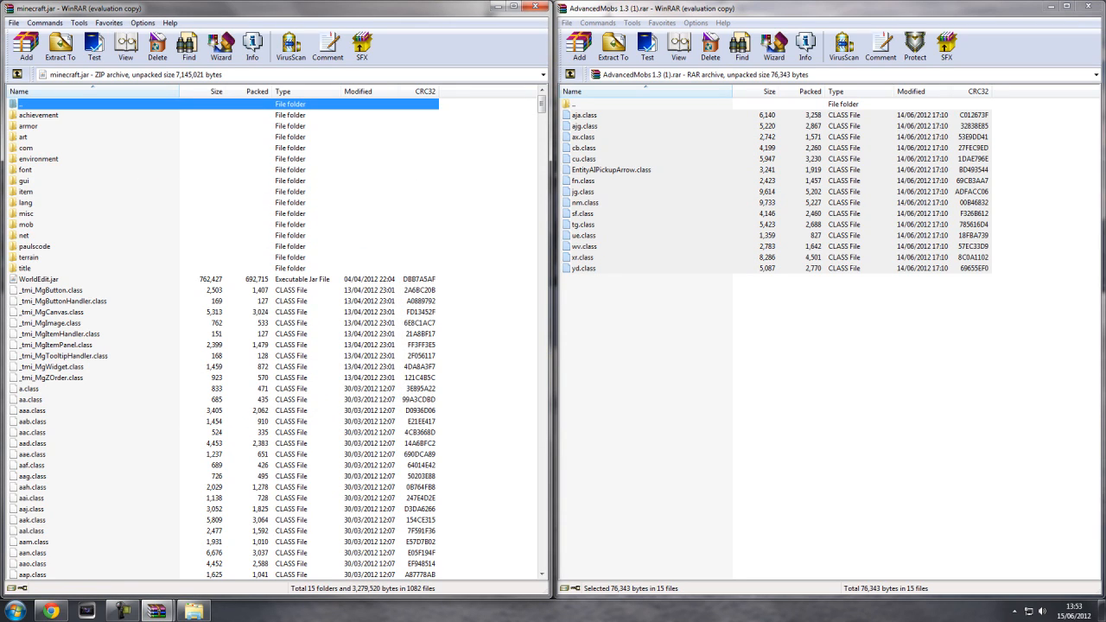
pyautogui.click(1091, 7)
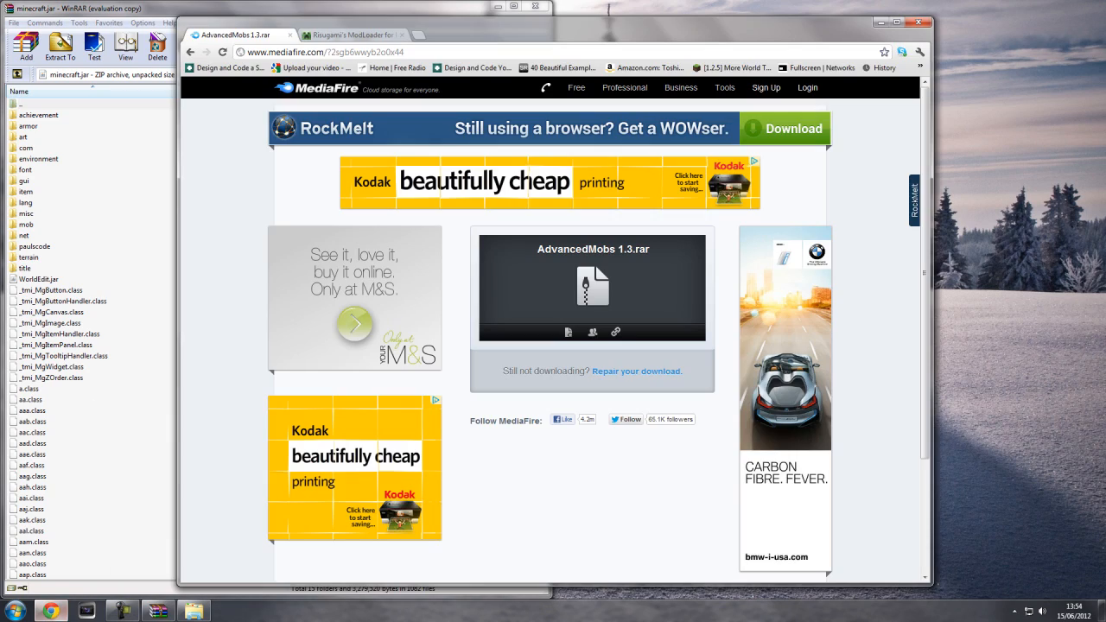
# Download ModLoader for Minecraft 1.2.5 from the Minecraft-Forum.net post.
pyautogui.click(360, 35)
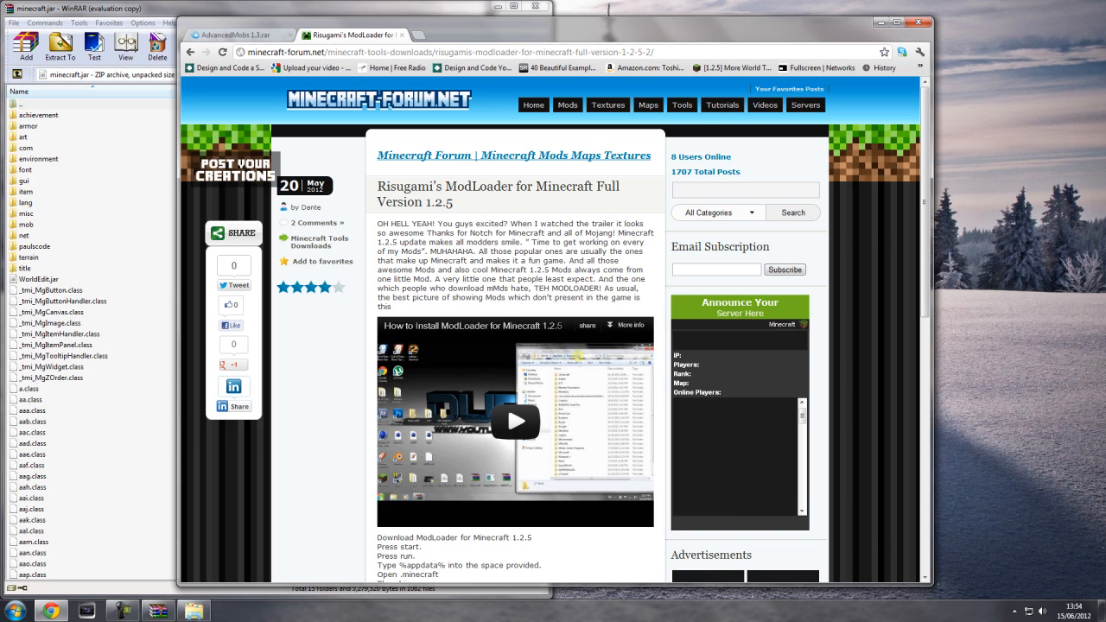
pyautogui.scroll(-3)
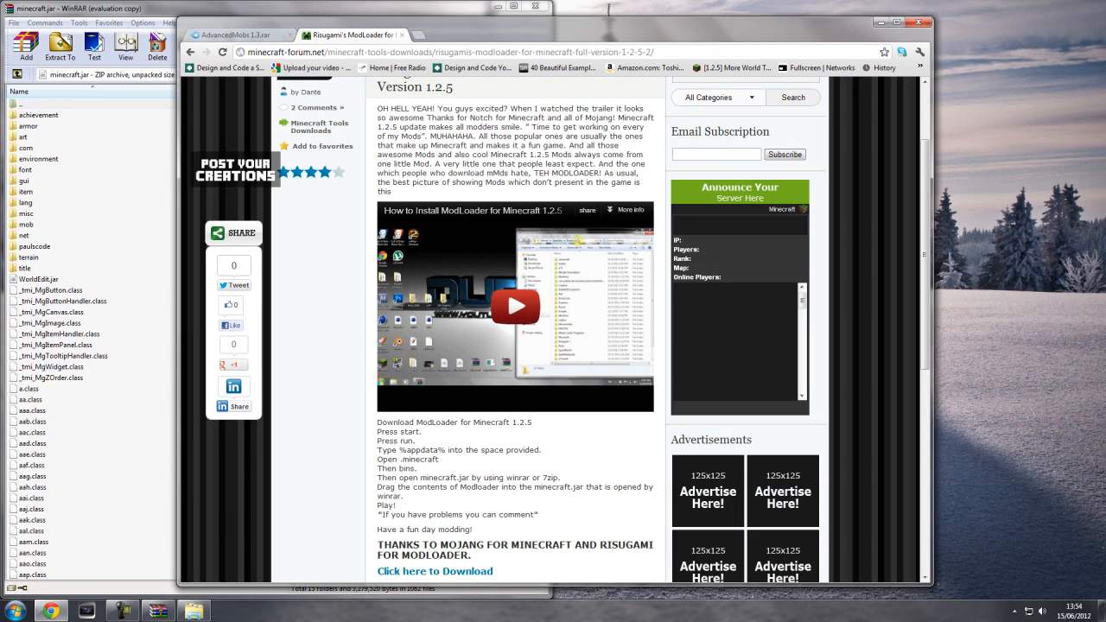
pyautogui.scroll(-3)
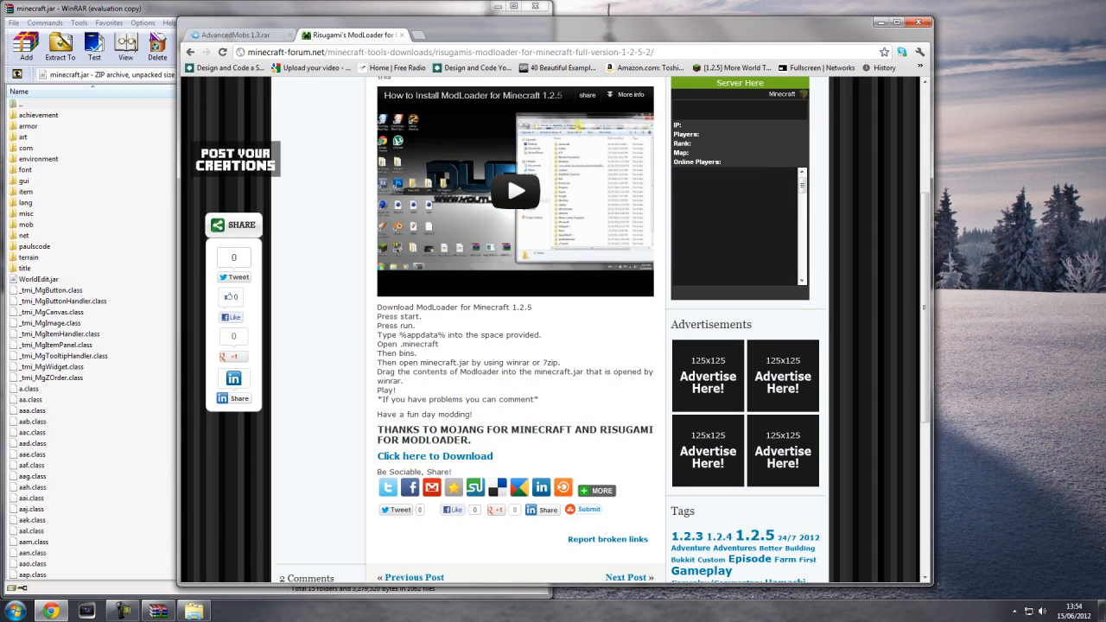
pyautogui.scroll(-3)
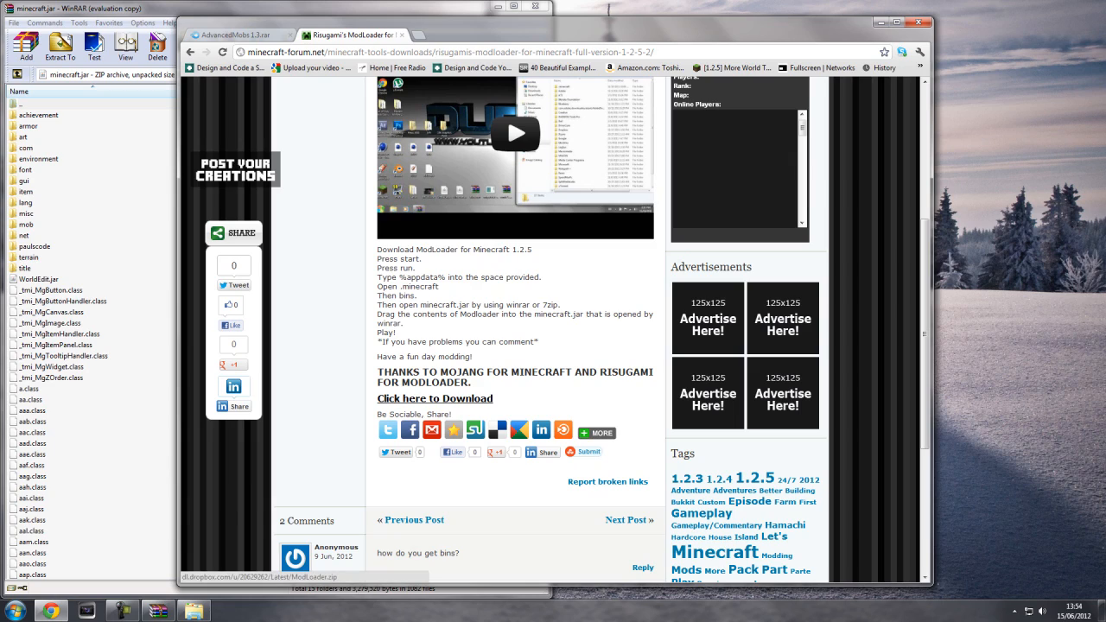
pyautogui.click(435, 398)
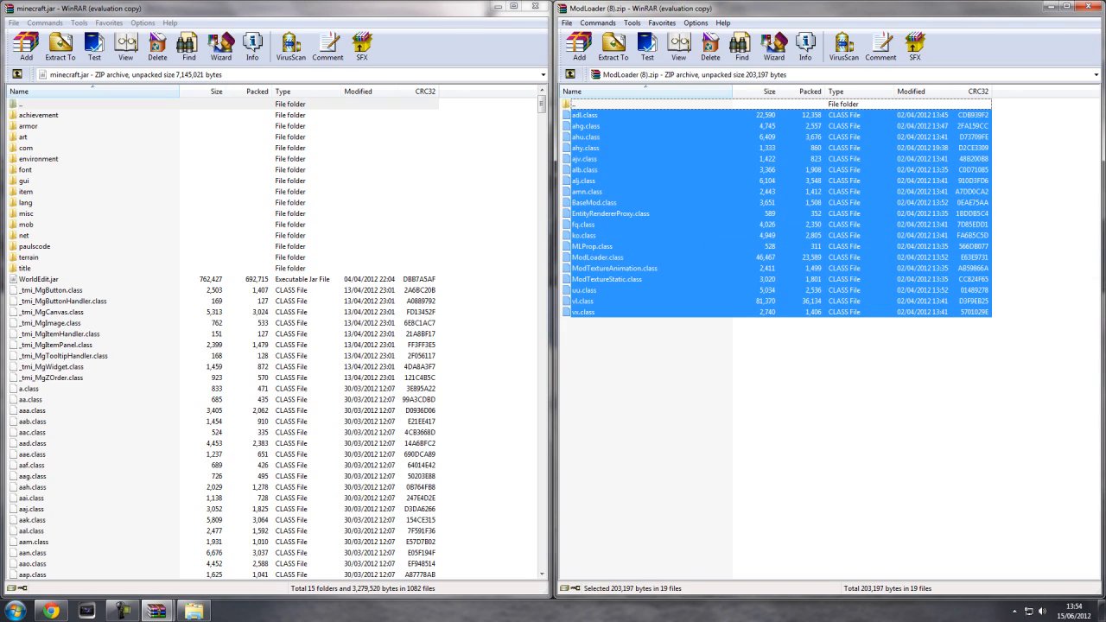
# Add the ModLoader class files into minecraft.jar and close the ModLoader archive.
pyautogui.click(31, 41)
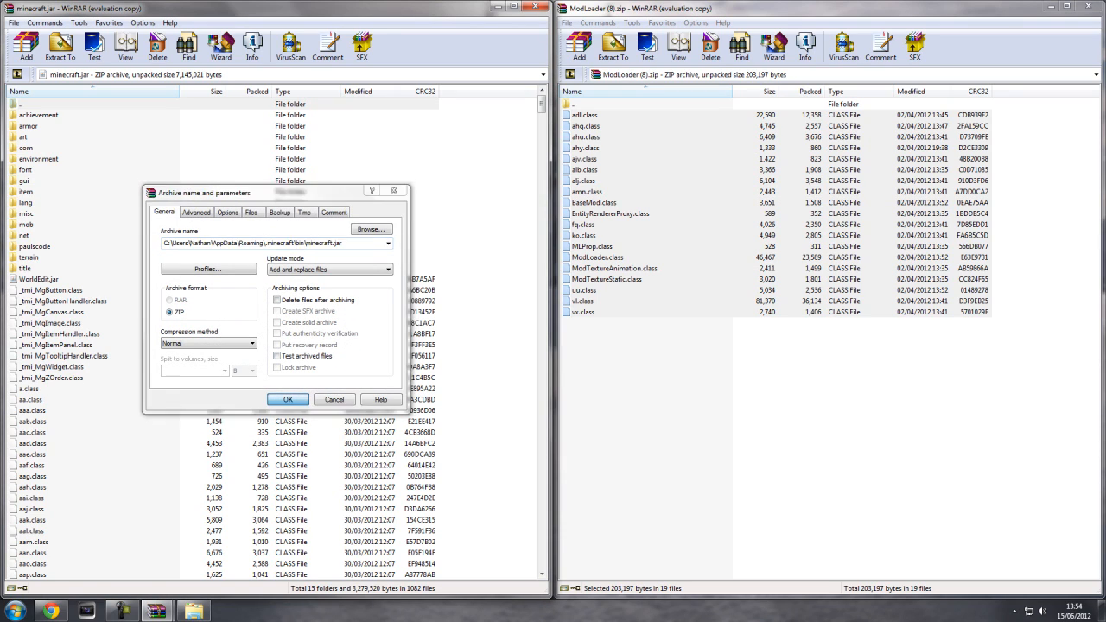
pyautogui.click(288, 399)
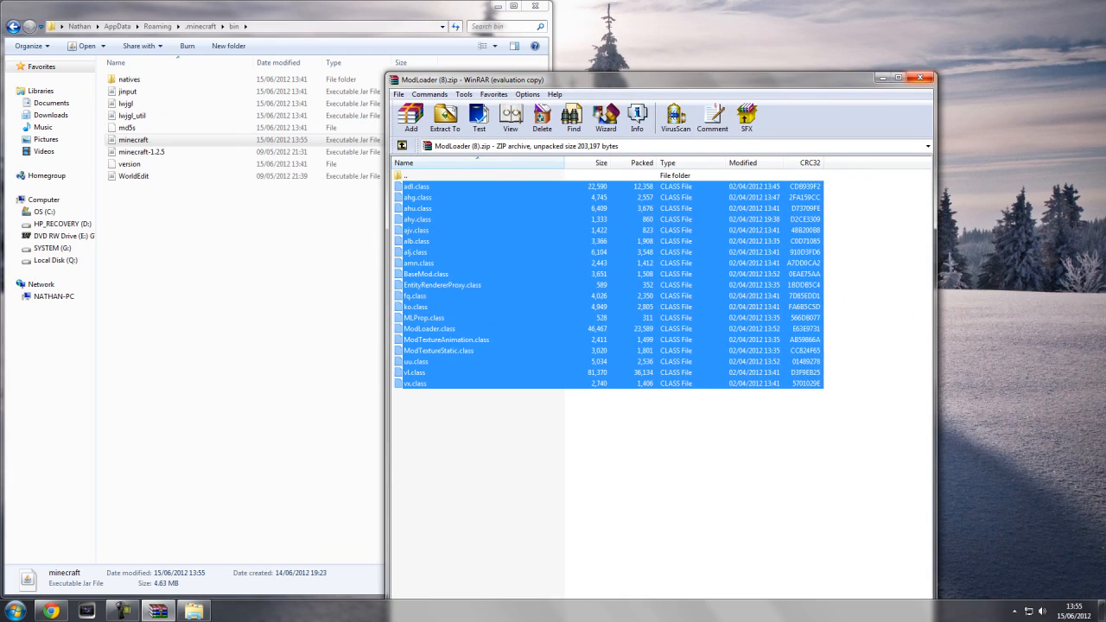
pyautogui.click(921, 77)
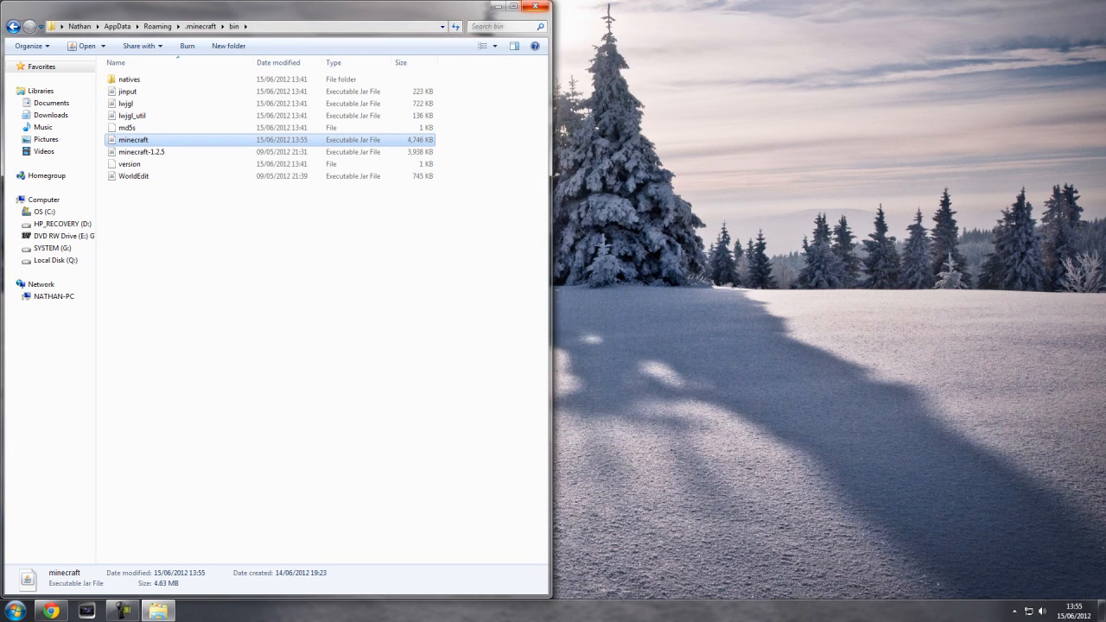
pyautogui.click(536, 8)
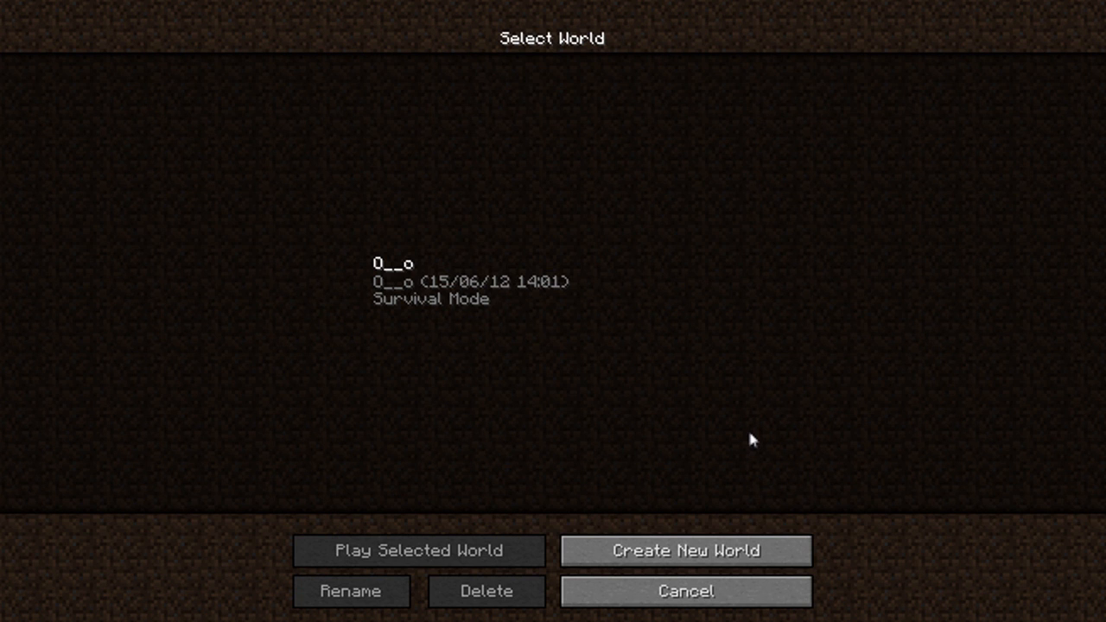
pyautogui.moveTo(749, 439)
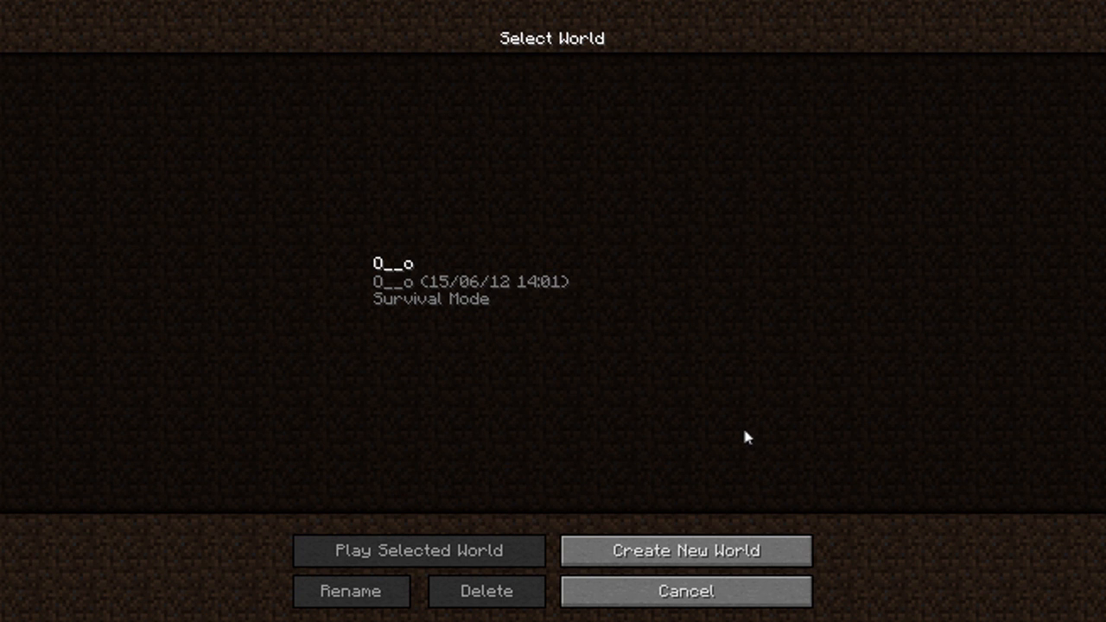
pyautogui.moveTo(775, 565)
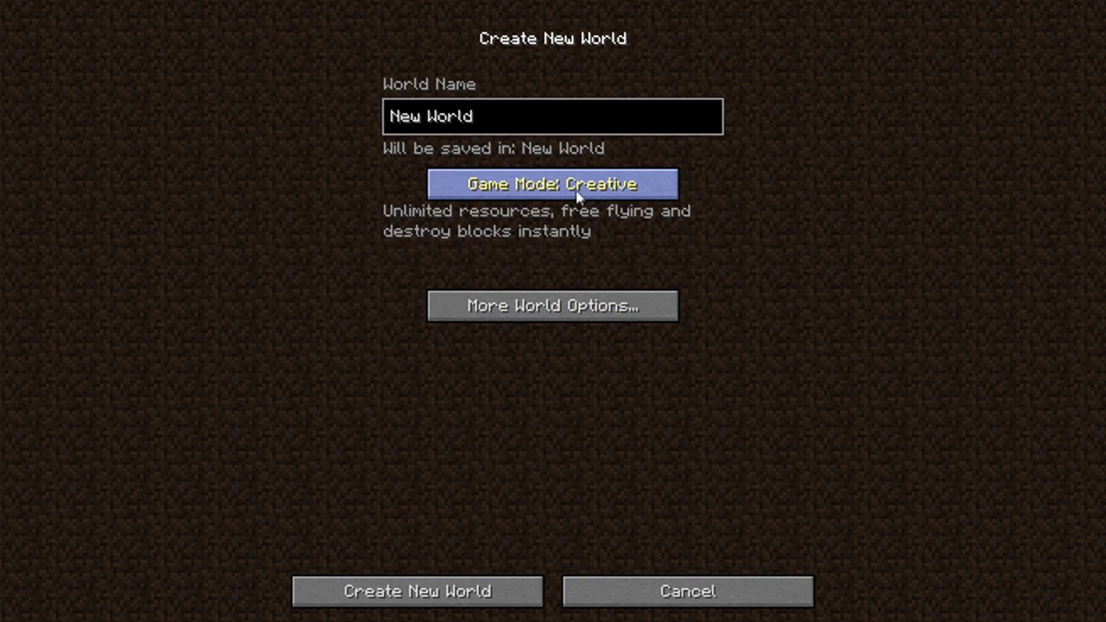
# Set the new creative world's type to Superflat.
pyautogui.click(552, 304)
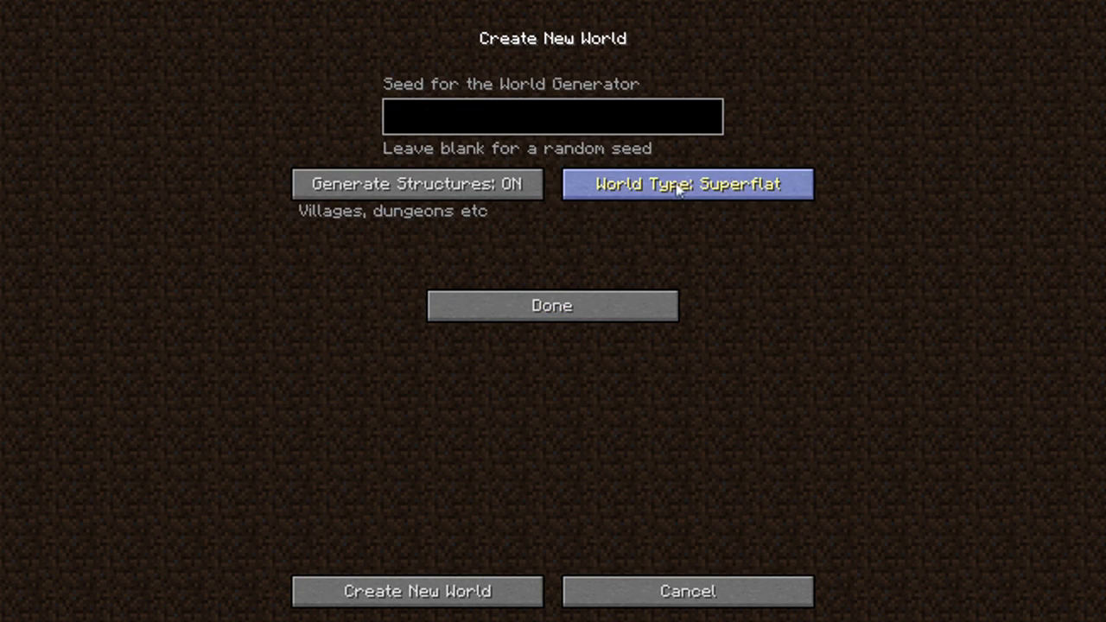
pyautogui.moveTo(473, 601)
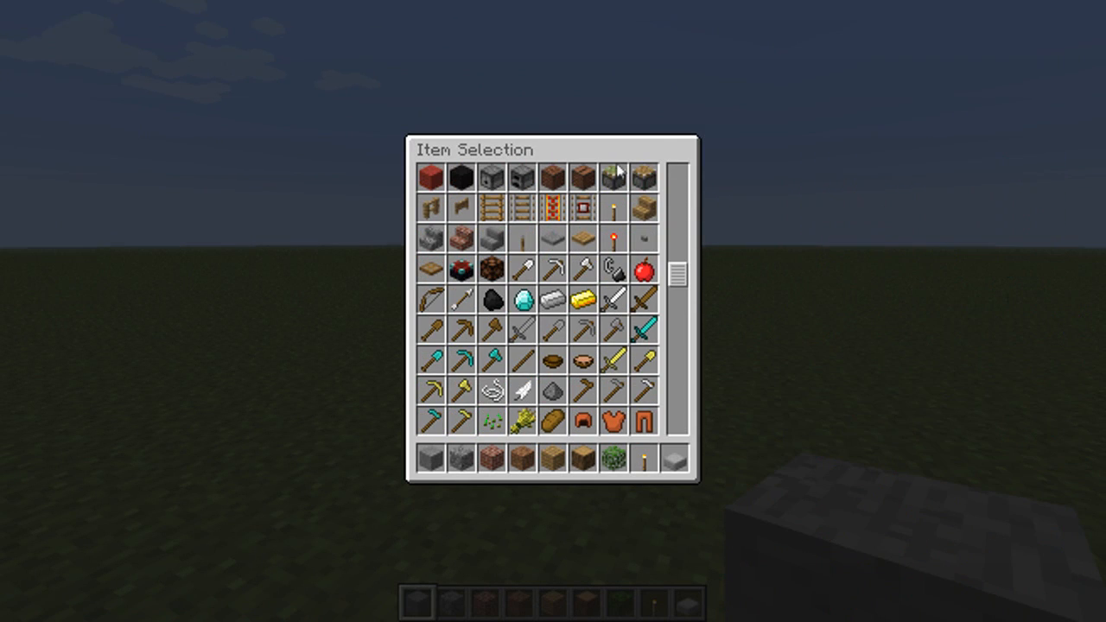
# Scroll the creative item selection down toward the spawn eggs.
pyautogui.scroll(-3)
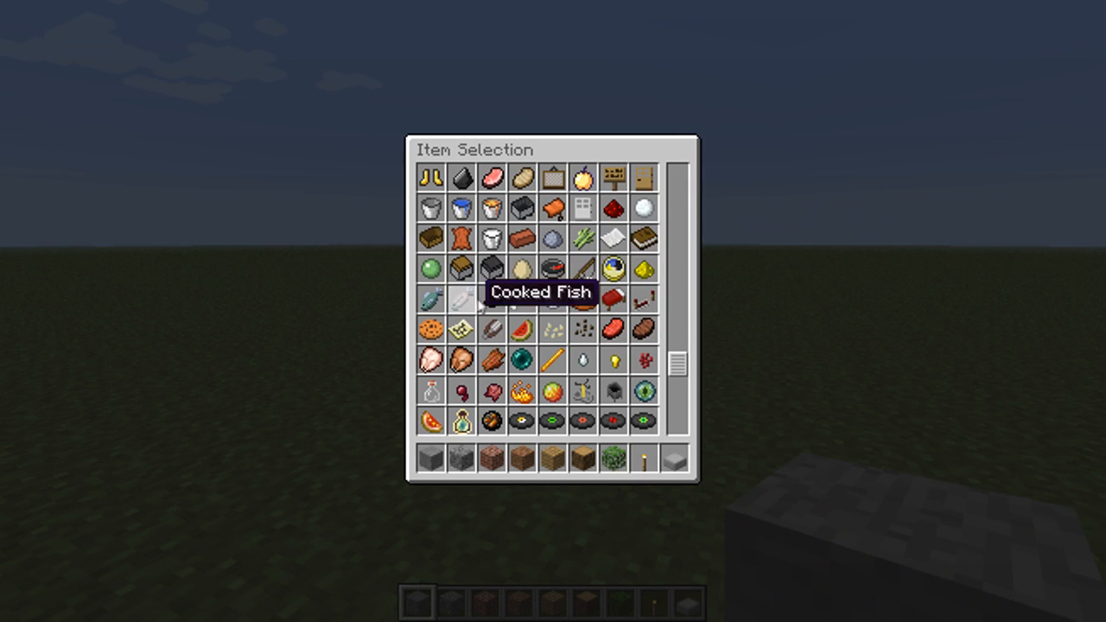
pyautogui.scroll(-3)
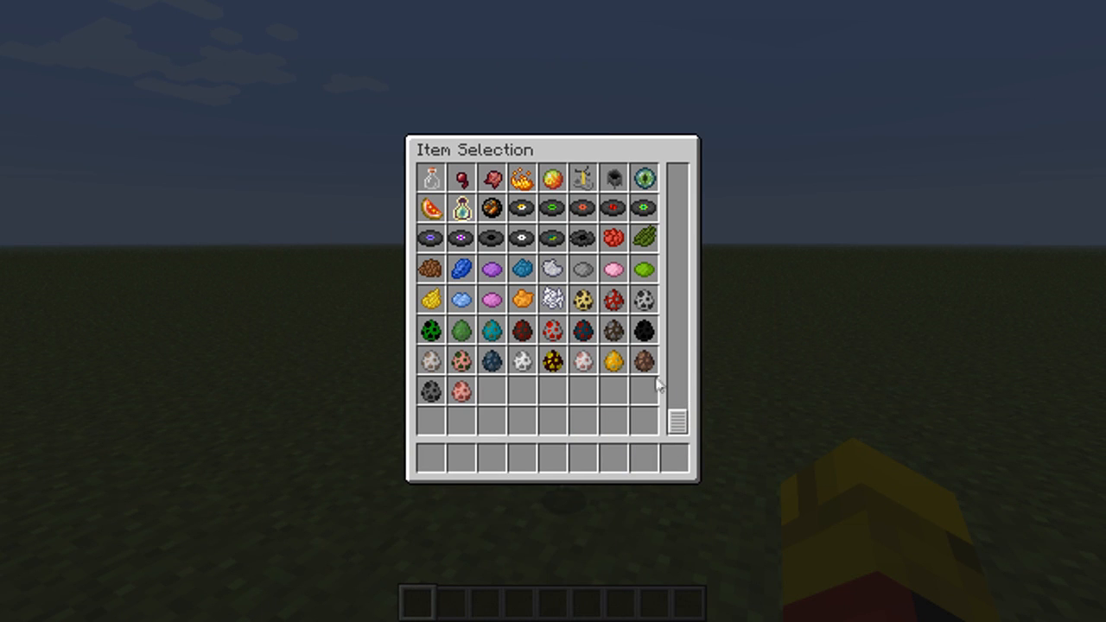
pyautogui.moveTo(549, 342)
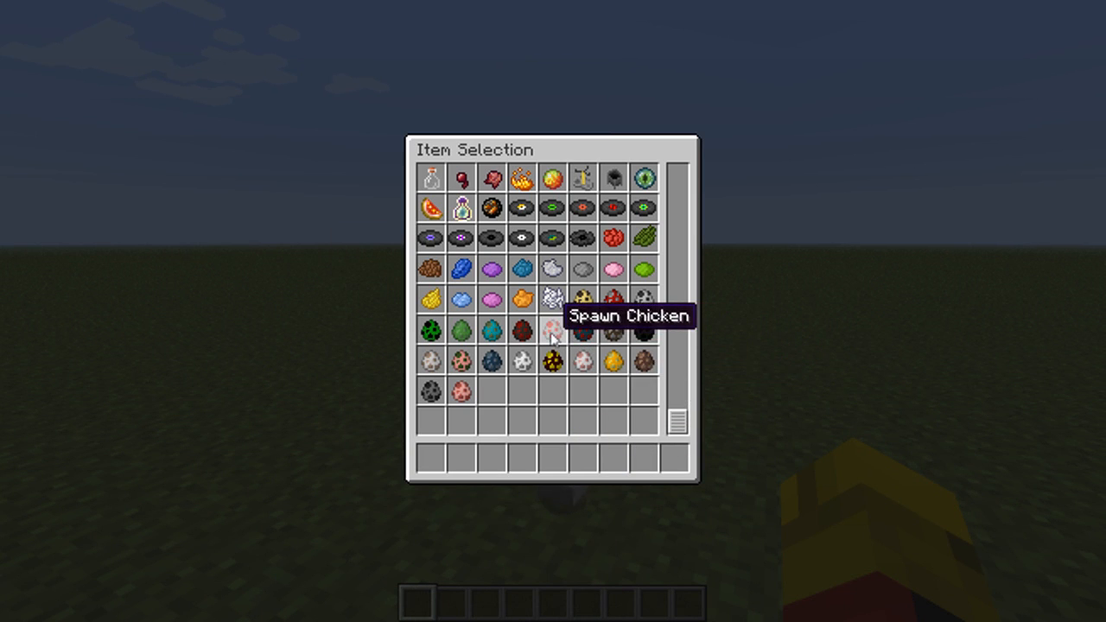
pyautogui.moveTo(498, 335)
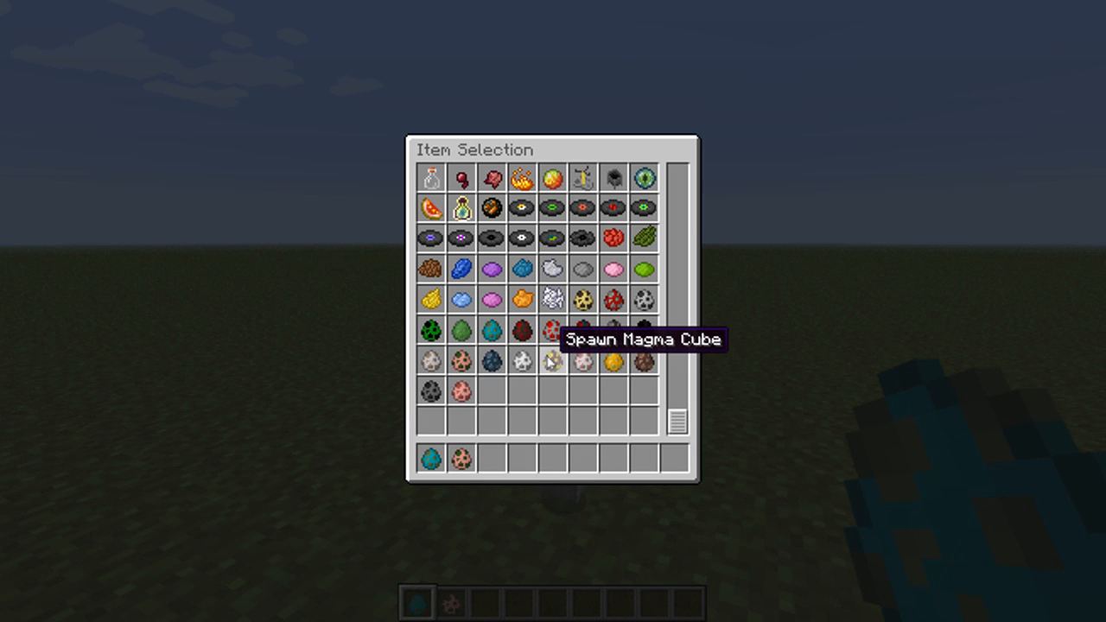
pyautogui.moveTo(663, 342)
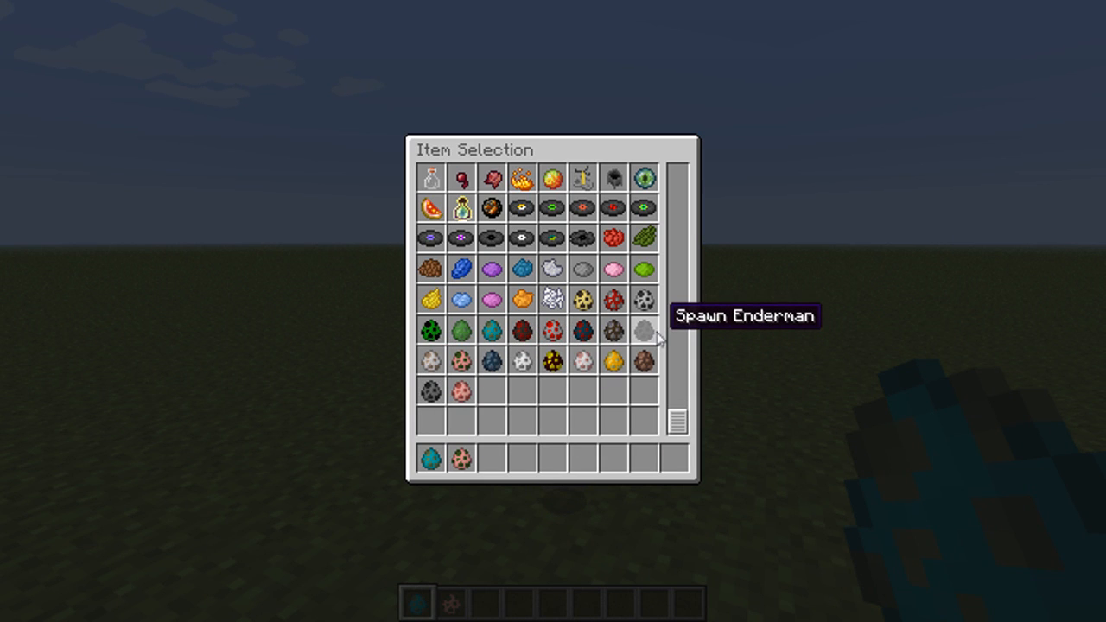
pyautogui.moveTo(635, 301)
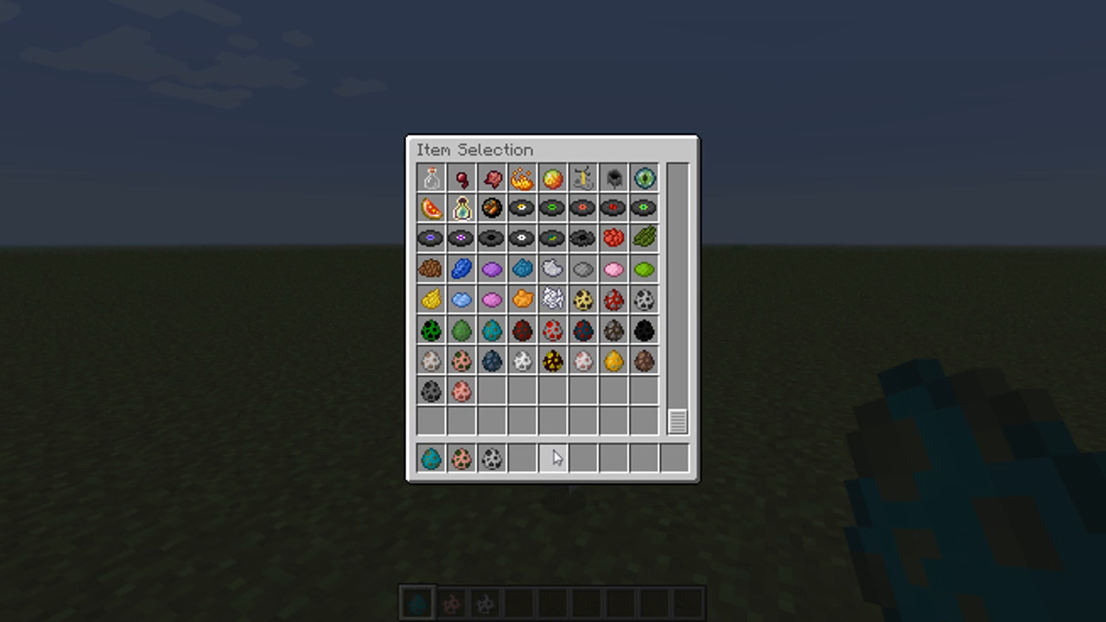
pyautogui.moveTo(446, 456)
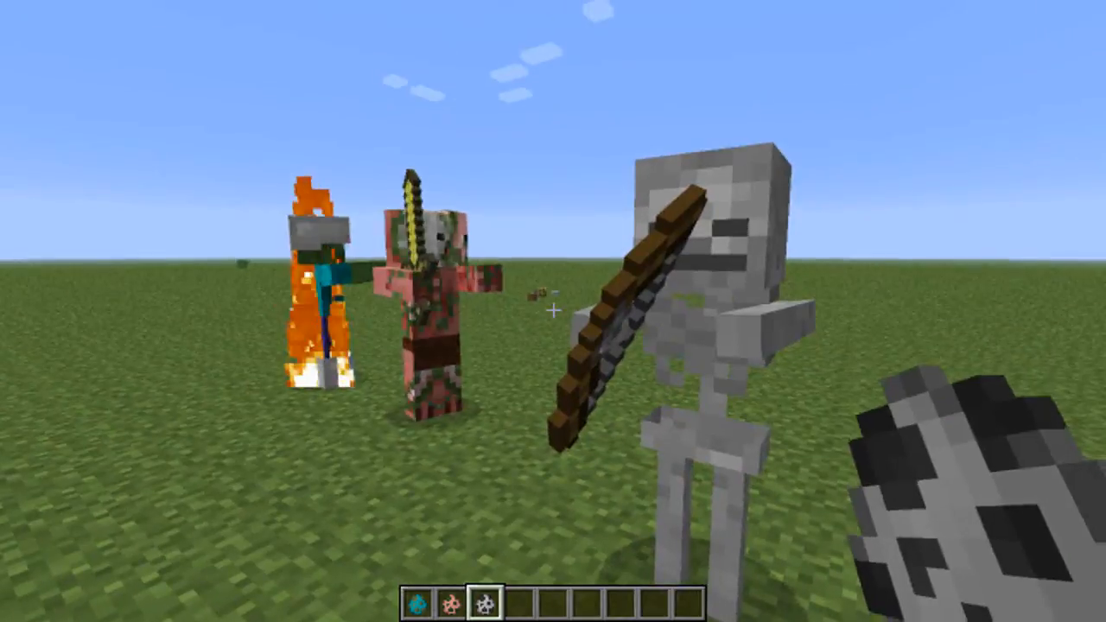
# Visit the pause menu options, return to the game and switch to another spawn egg in slot 4.
pyautogui.press('Escape')
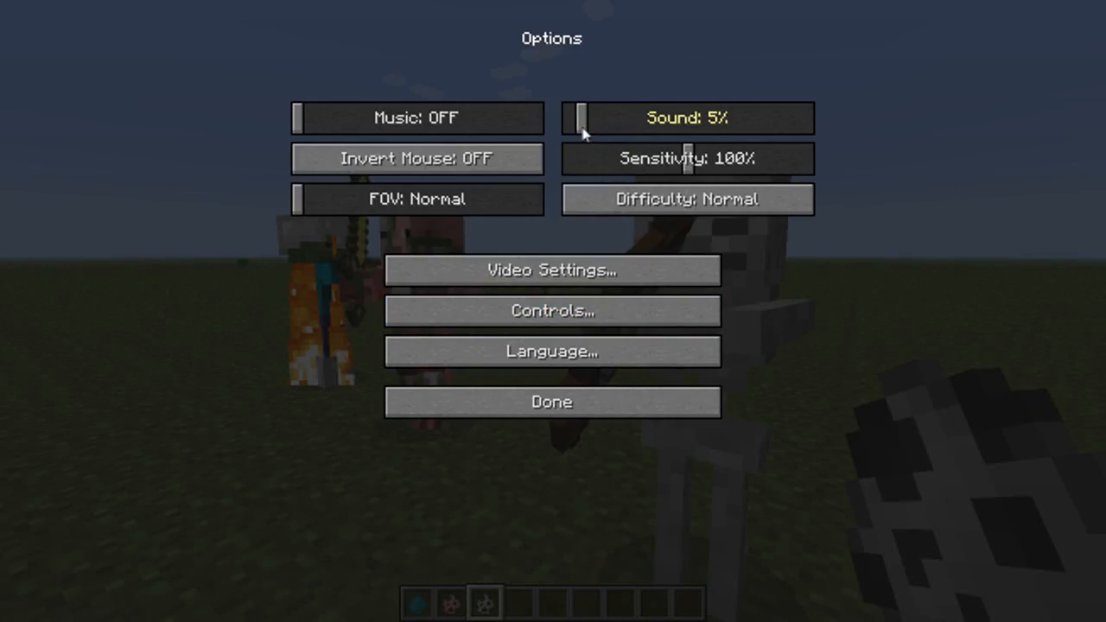
pyautogui.click(552, 401)
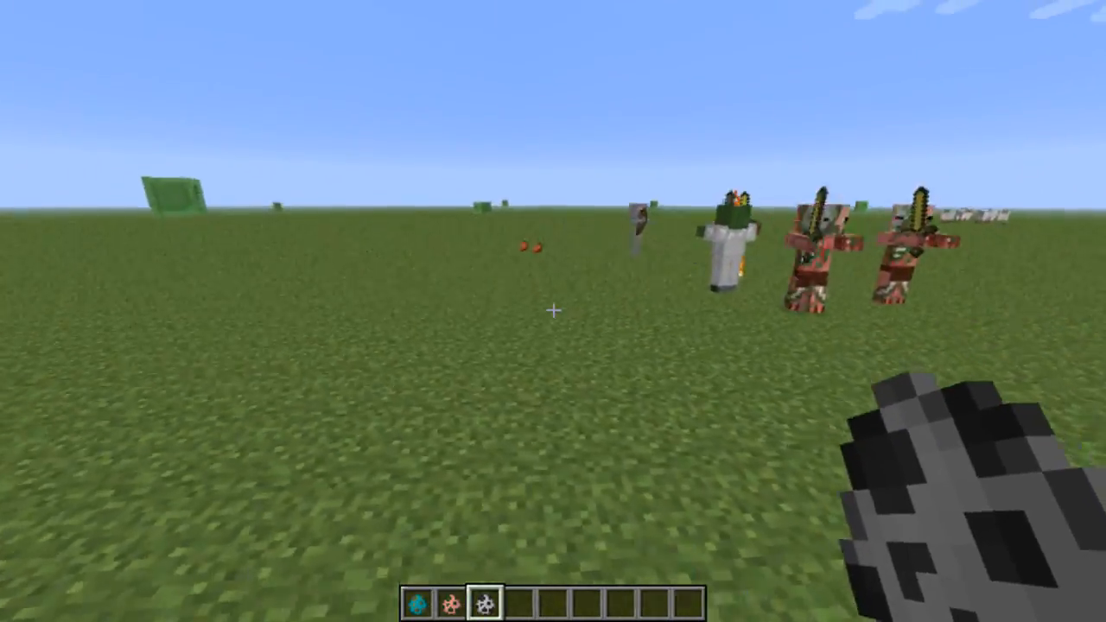
pyautogui.press('4')
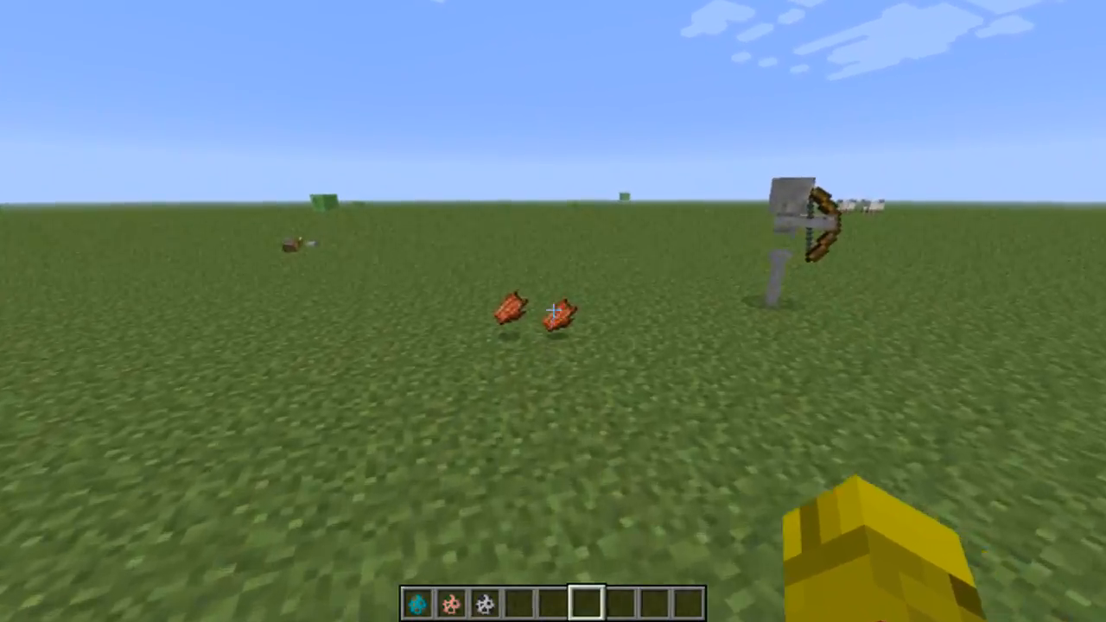